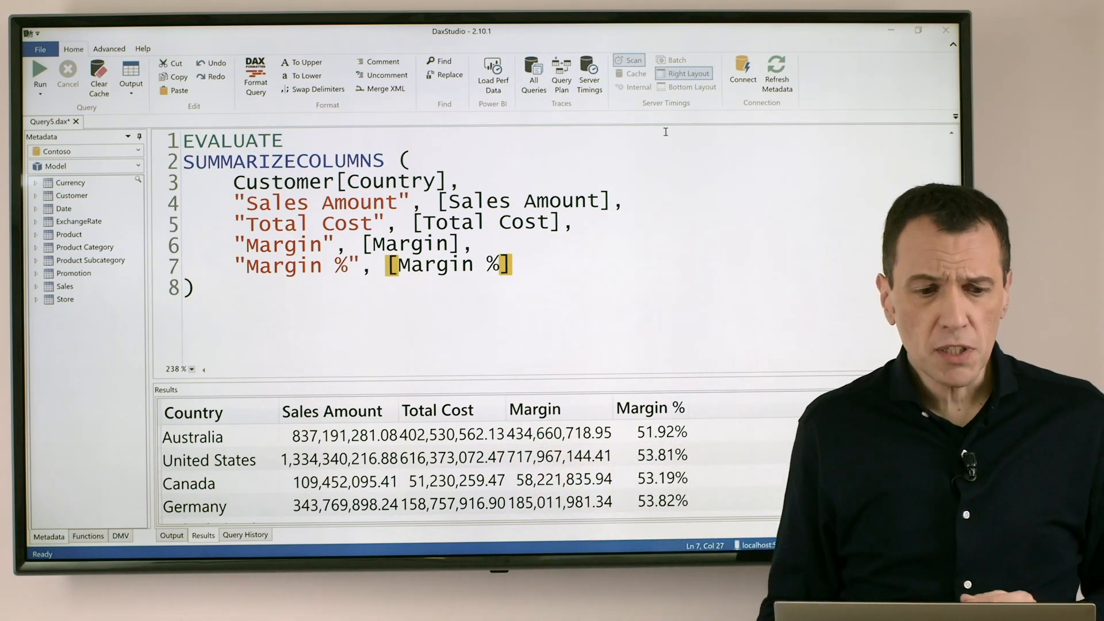
Step: Start a new empty query document so the Connect data-source dialog appears
{"action": "left_click", "coordinate": [39, 48]}
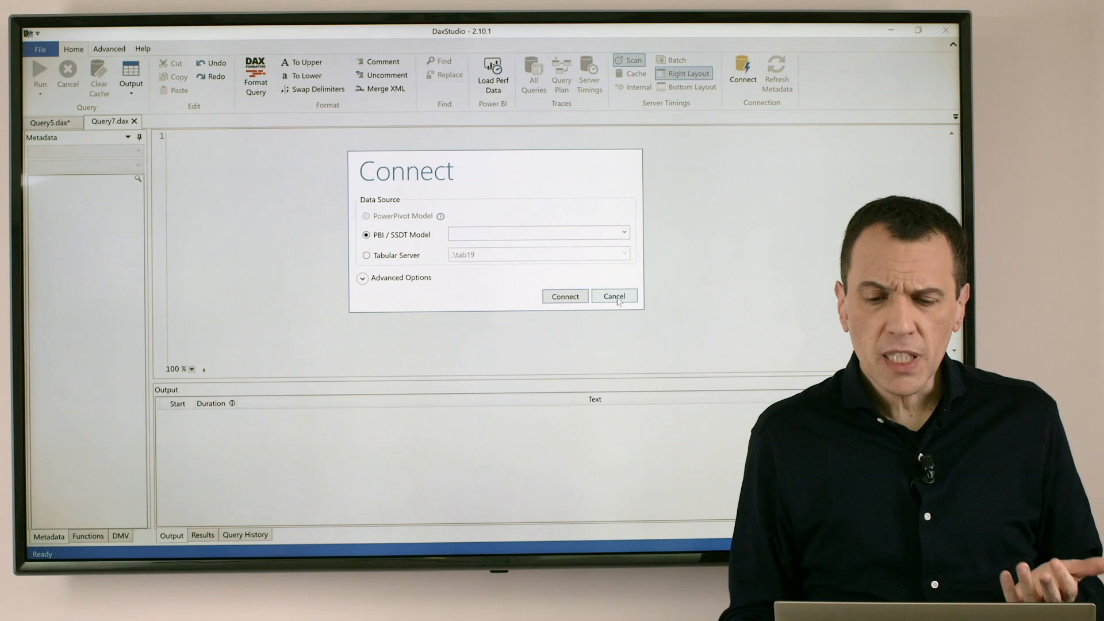
Step: Cancel the Connect dialog and close the Query7 tab, returning to Query5
{"action": "left_click", "coordinate": [613, 295]}
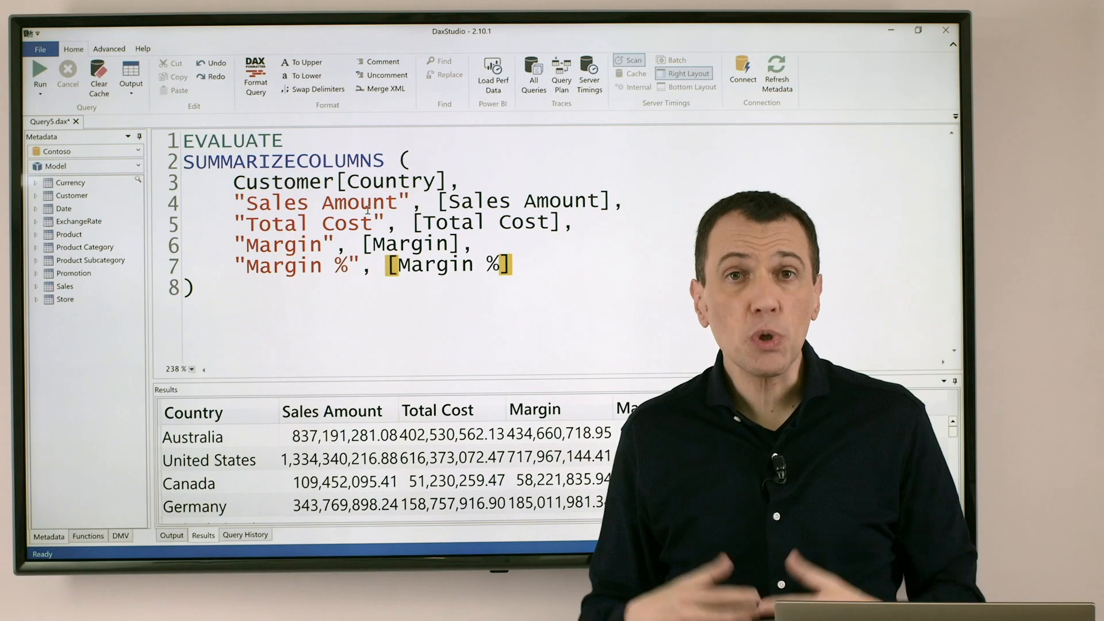
{"action": "left_click", "coordinate": [40, 74]}
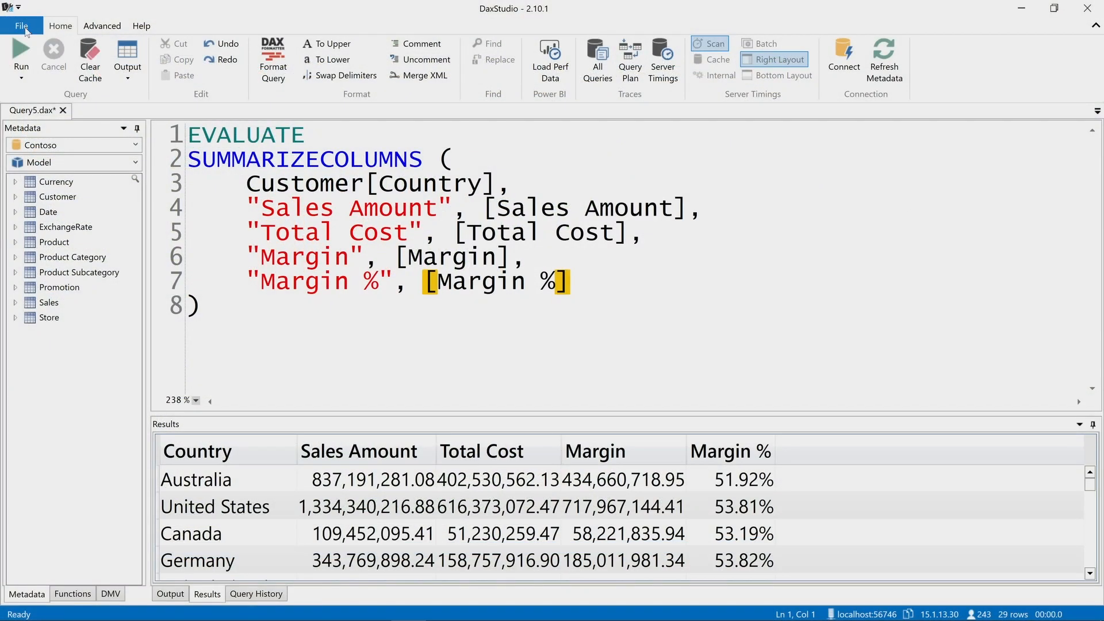
Step: In Options > Advanced, tick Show Key Bindings and view the Key Bindings shortcut list
{"action": "left_click", "coordinate": [21, 25]}
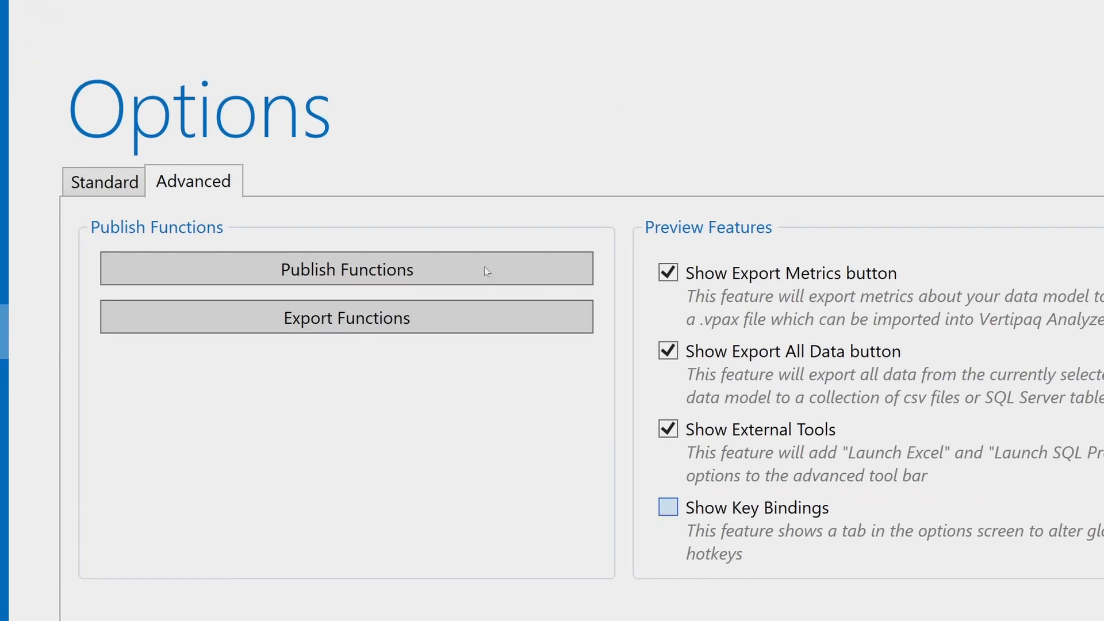
{"action": "left_click", "coordinate": [667, 507]}
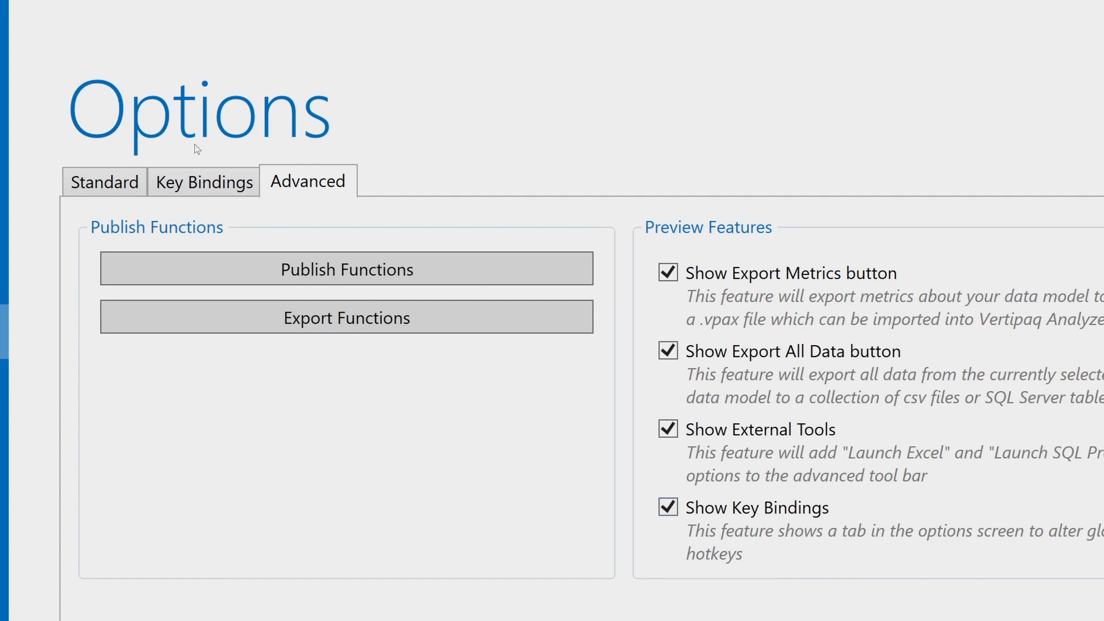
{"action": "left_click", "coordinate": [202, 181]}
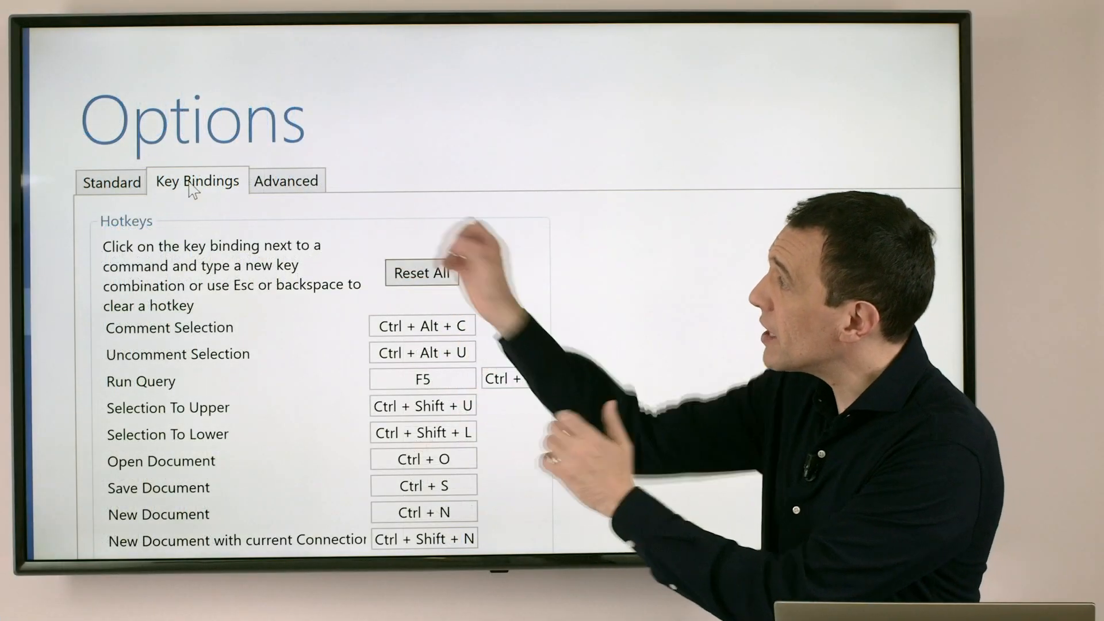